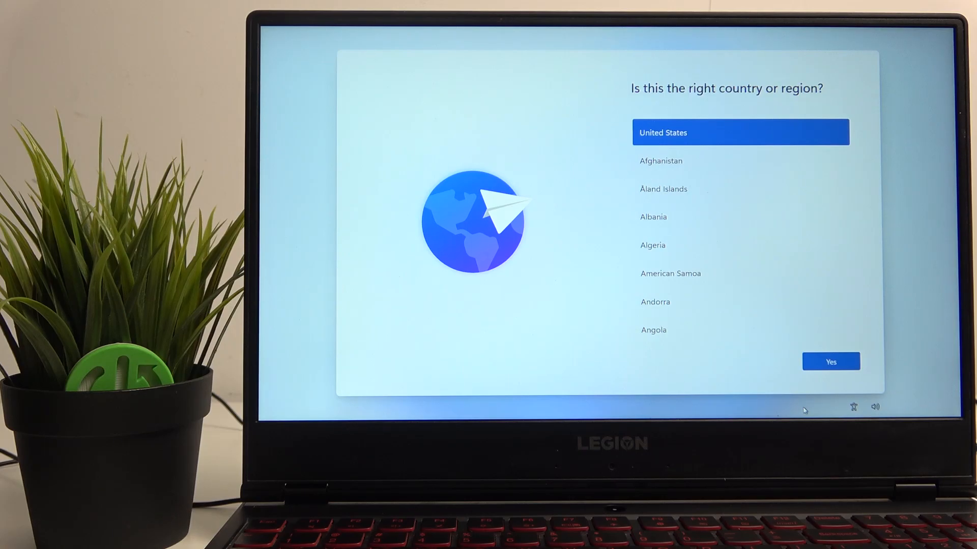
pyautogui.moveTo(681, 402)
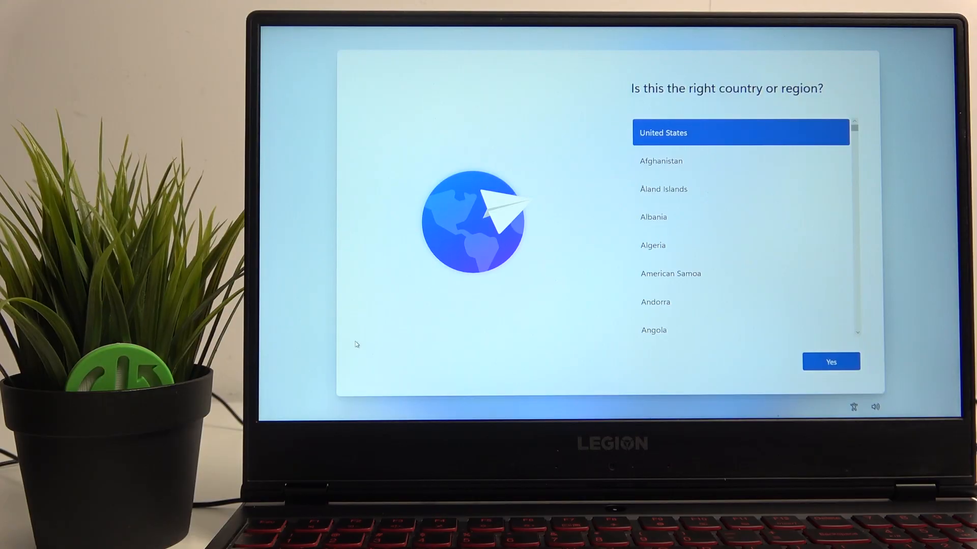
pyautogui.moveTo(385, 173)
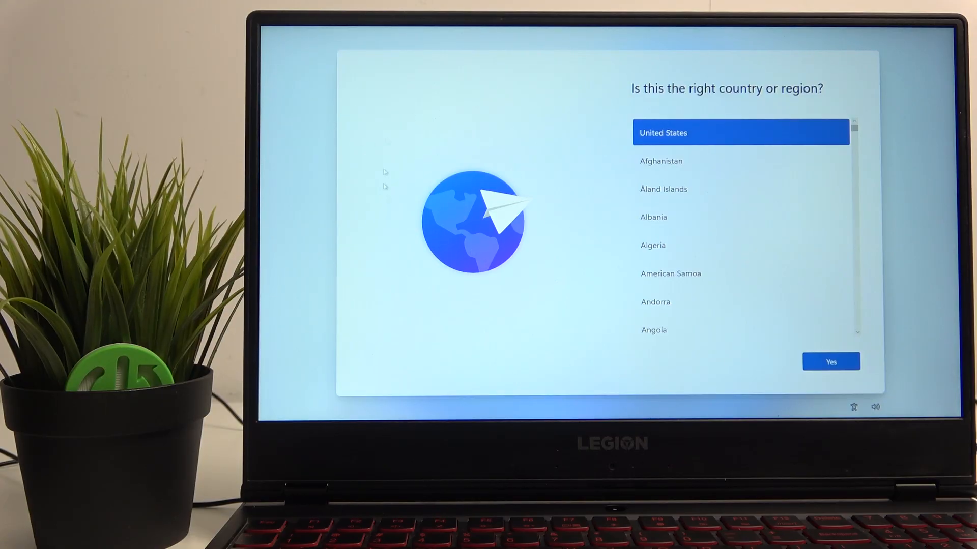
pyautogui.moveTo(629, 208)
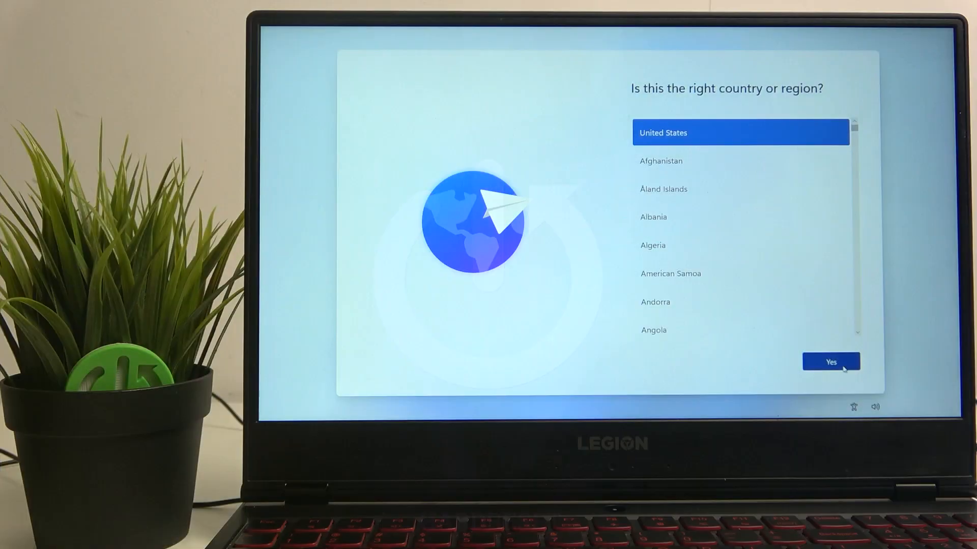
# Confirm United States as the country and US as the keyboard layout
pyautogui.click(830, 362)
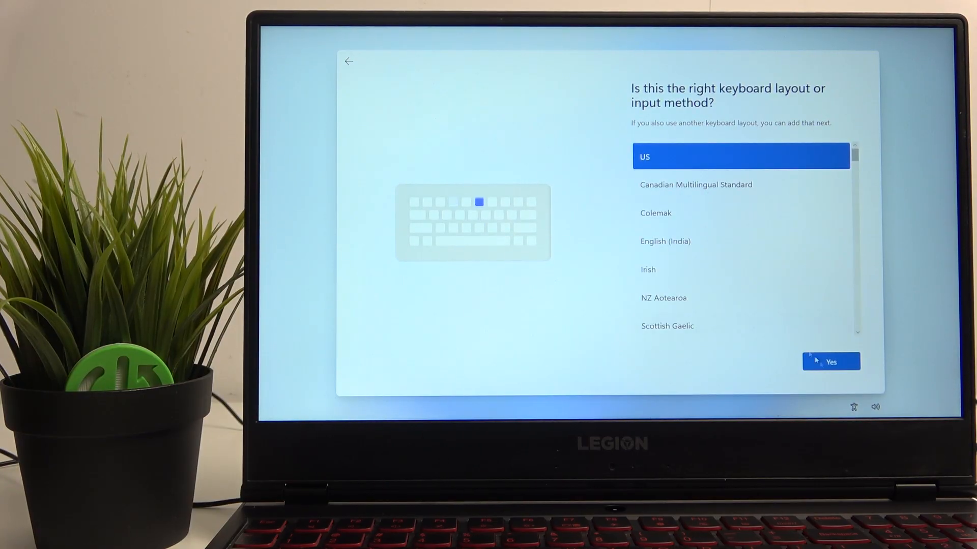
pyautogui.click(830, 361)
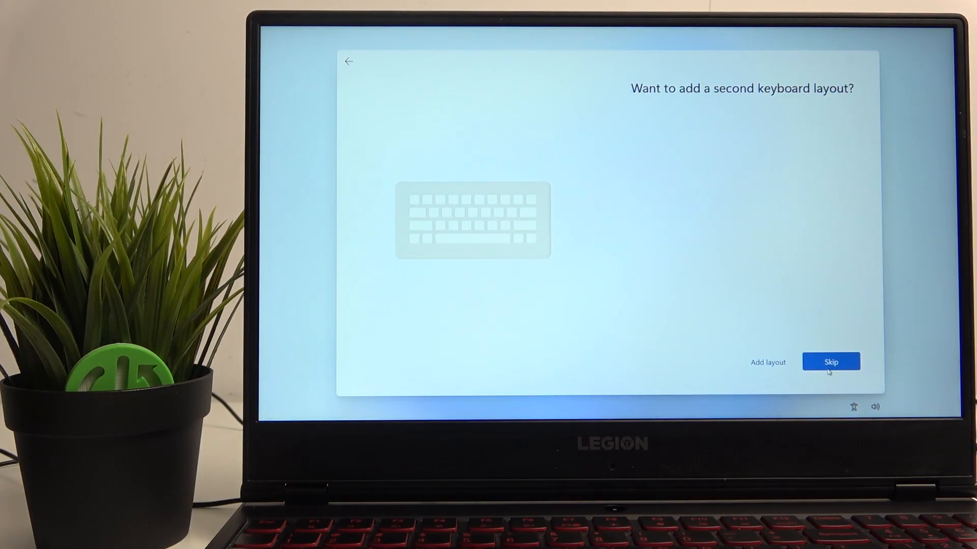
# Skip the second keyboard layout so the Windows update begins downloading
pyautogui.click(831, 361)
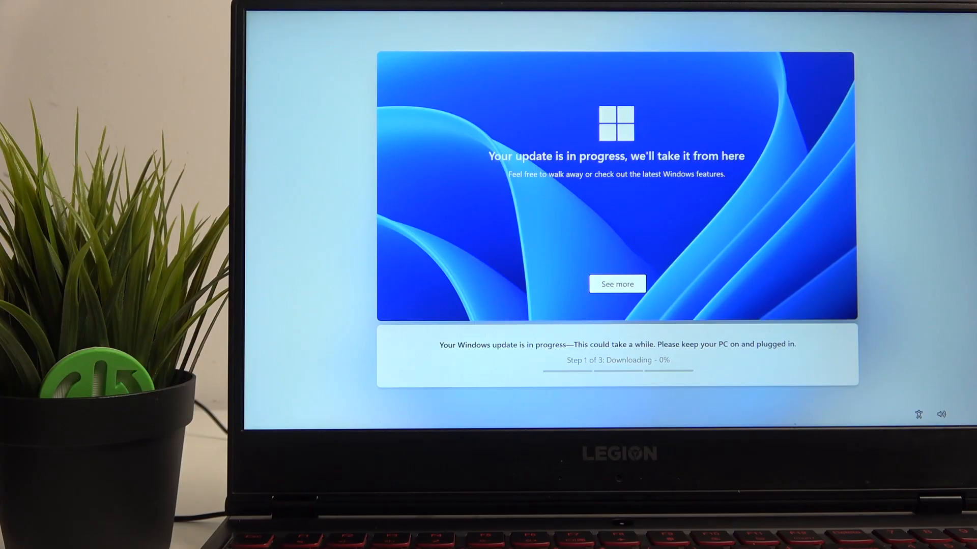
# Move past the Unlock your Microsoft experience intro and choose Sign in
pyautogui.click(616, 284)
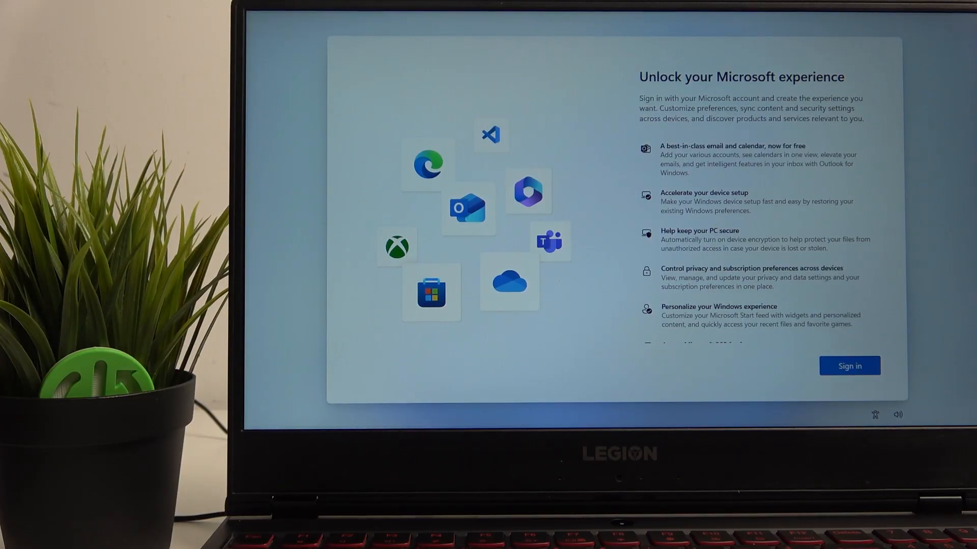
pyautogui.scroll(-3)
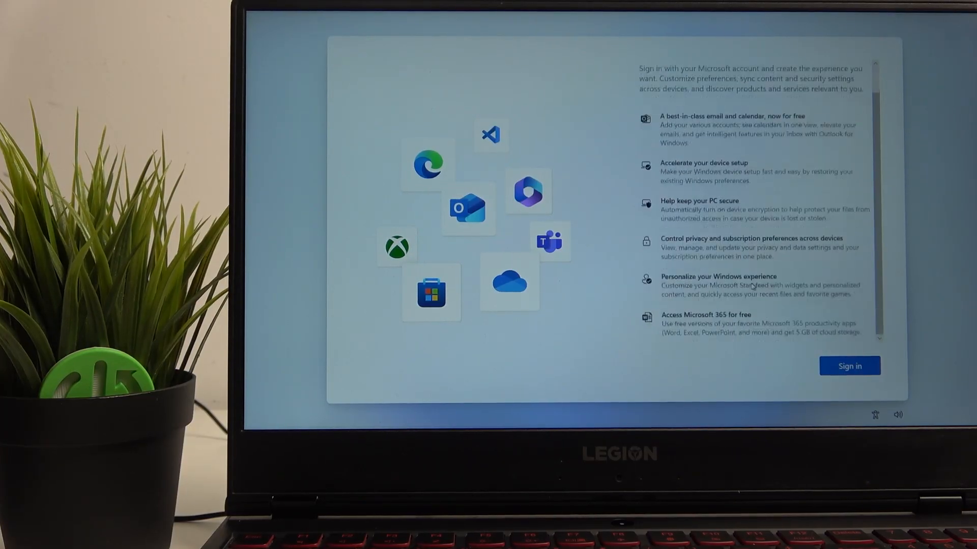
pyautogui.click(848, 365)
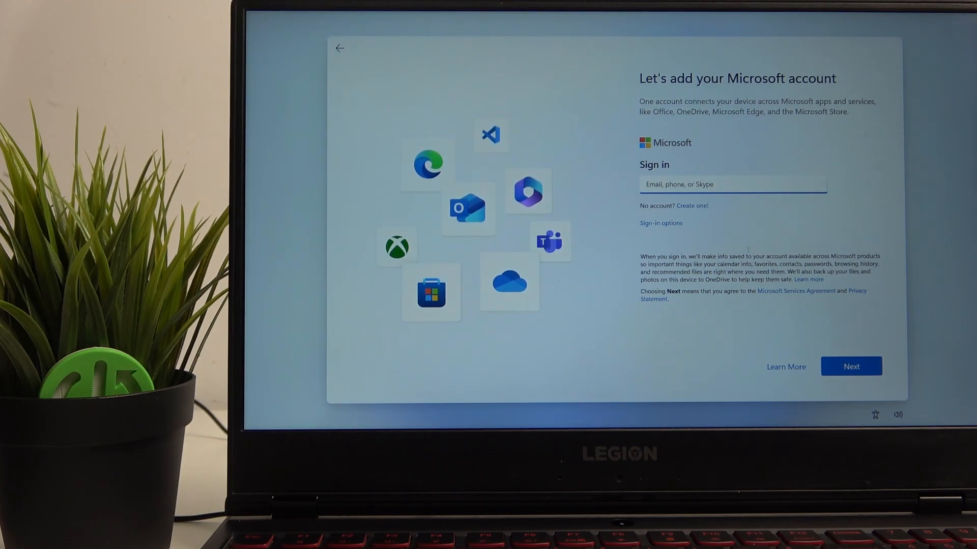
# Review the alternative sign-in options and return to the Microsoft account form
pyautogui.click(850, 367)
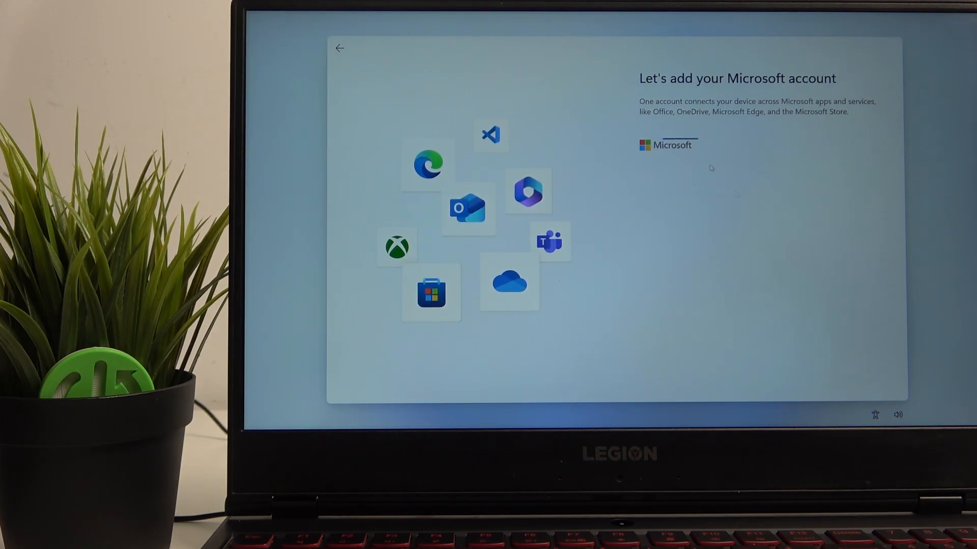
pyautogui.click(672, 145)
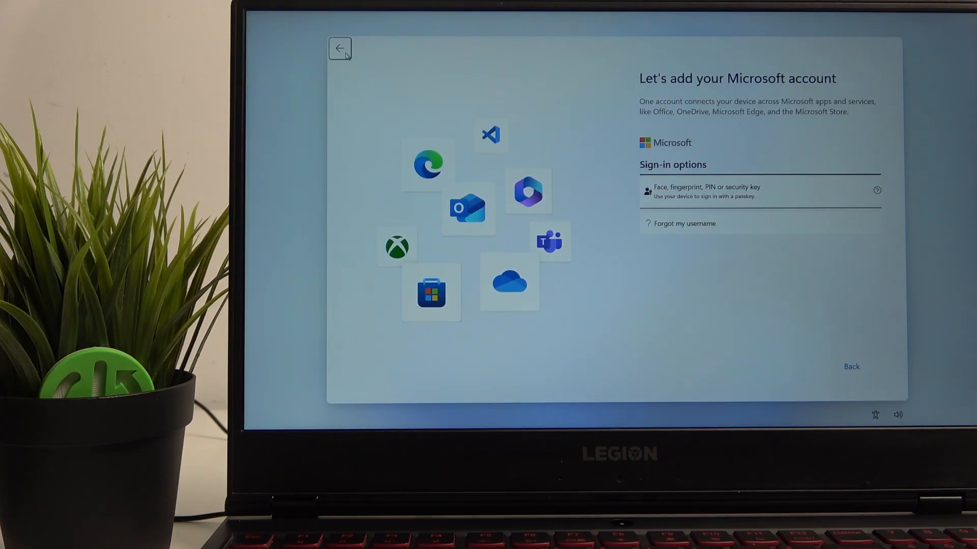
pyautogui.click(850, 366)
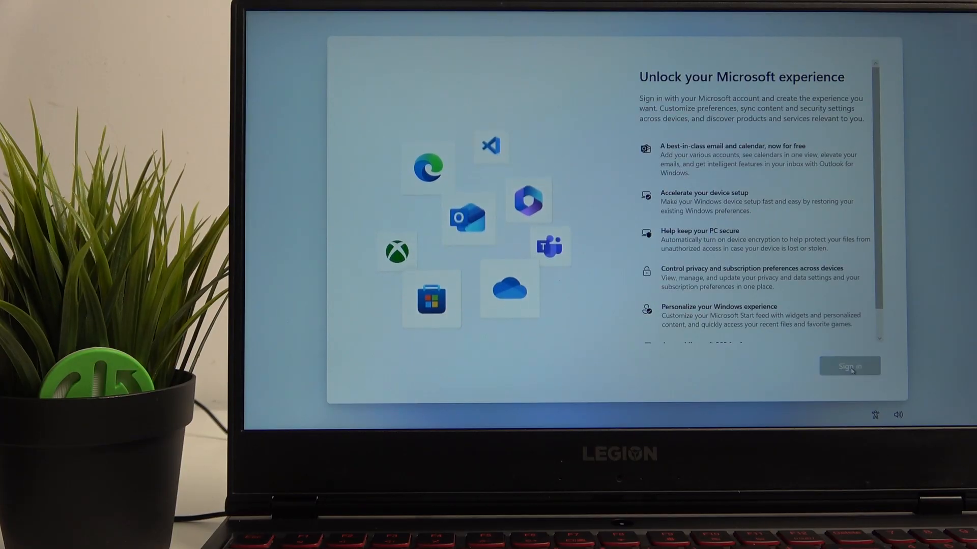
pyautogui.click(848, 365)
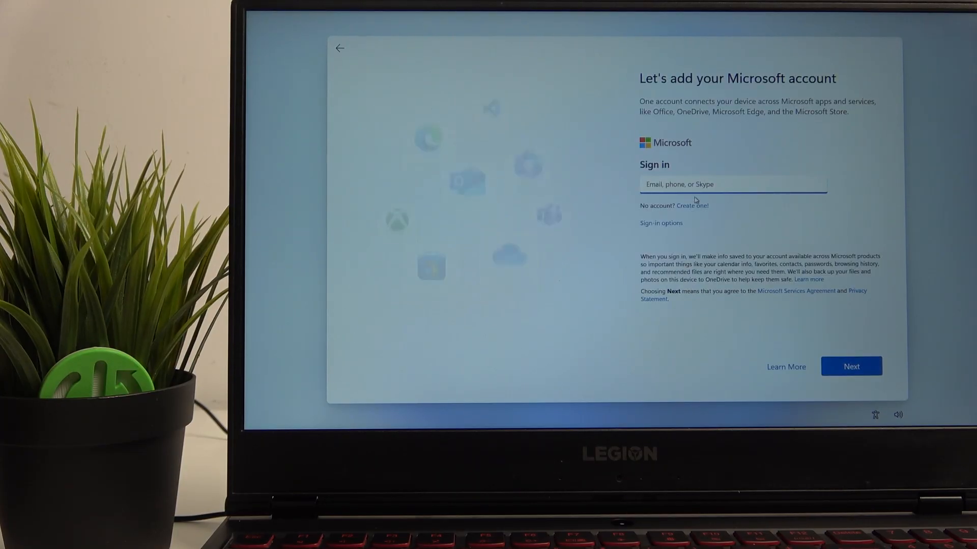
# Enter the account email 'Factor', continue, and sign in with the password
pyautogui.write('Factor')
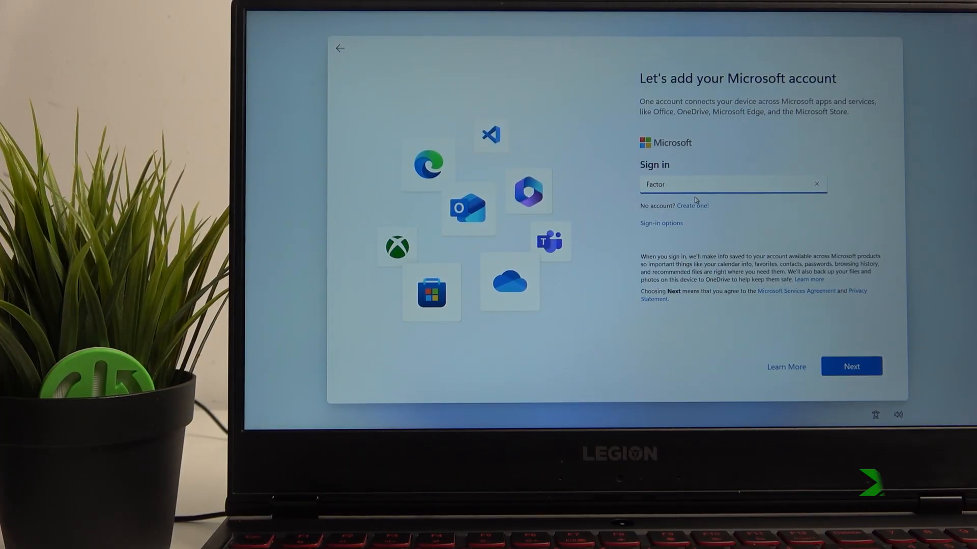
pyautogui.click(850, 366)
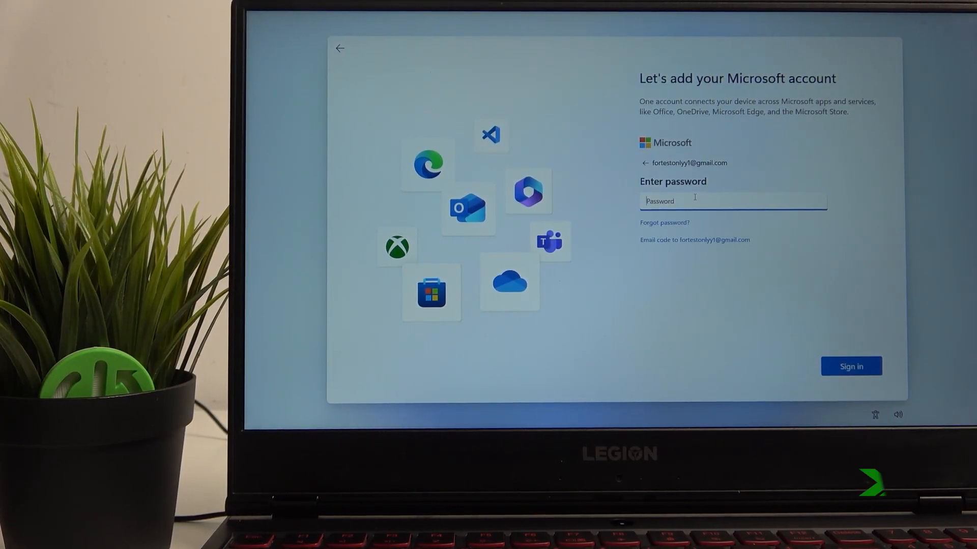
pyautogui.click(850, 366)
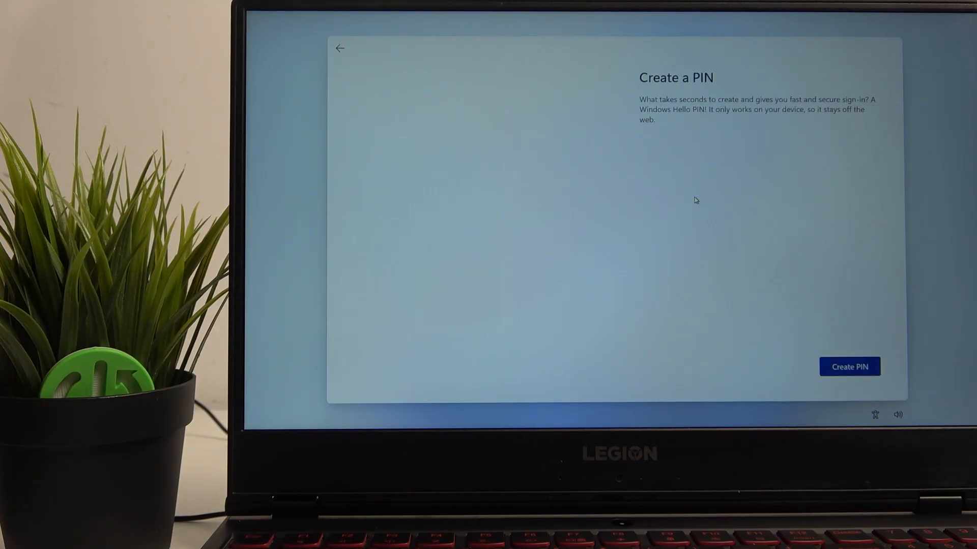
# Create a Windows Hello PIN, entered and confirmed
pyautogui.click(848, 367)
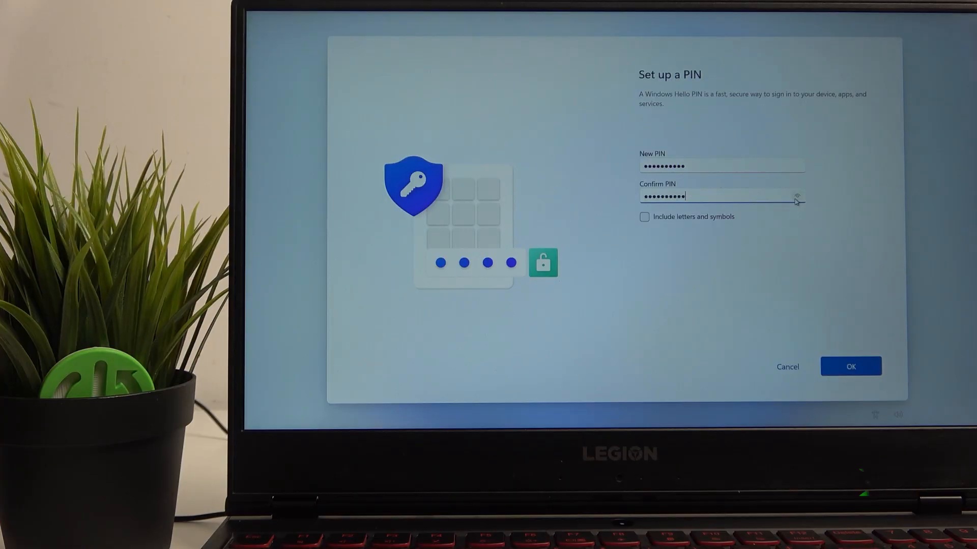
pyautogui.click(851, 367)
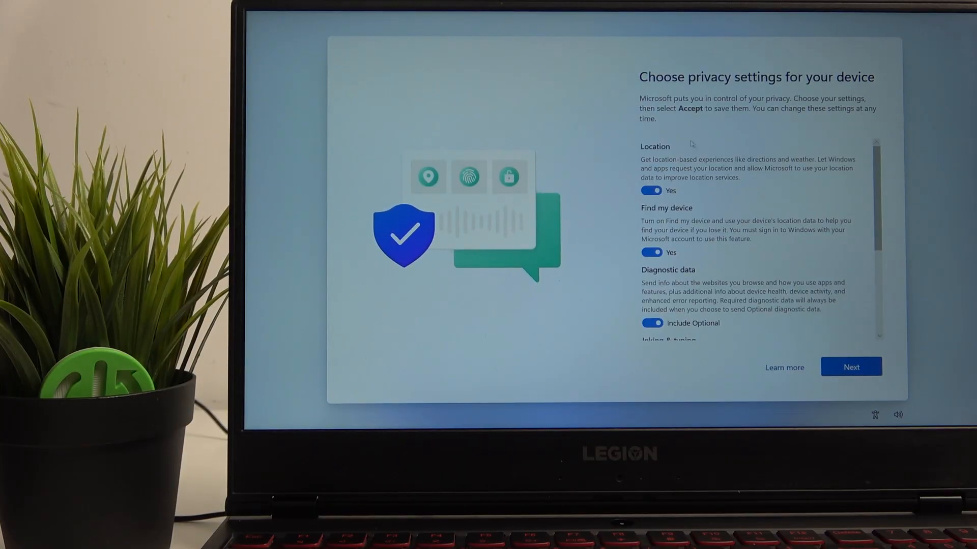
# Accept the privacy settings with location, find my device and diagnostics left on
pyautogui.click(851, 367)
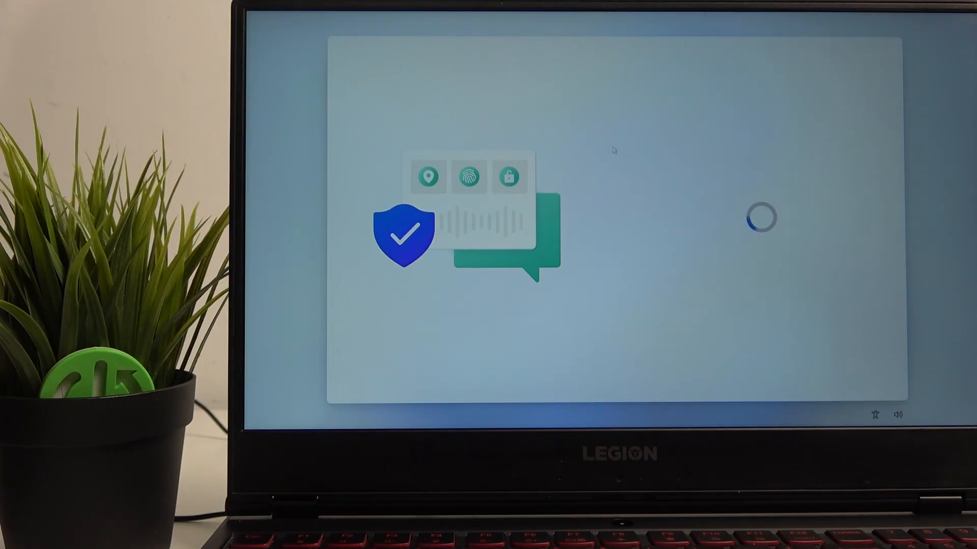
pyautogui.moveTo(690, 192)
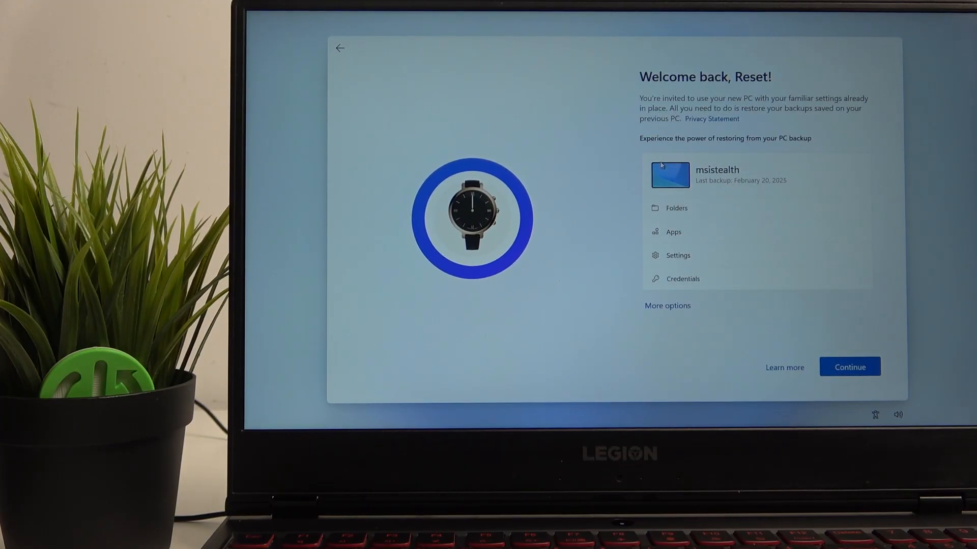
# Move past the restore-from-backup offer and decline the Microsoft 365 Family trial
pyautogui.click(848, 367)
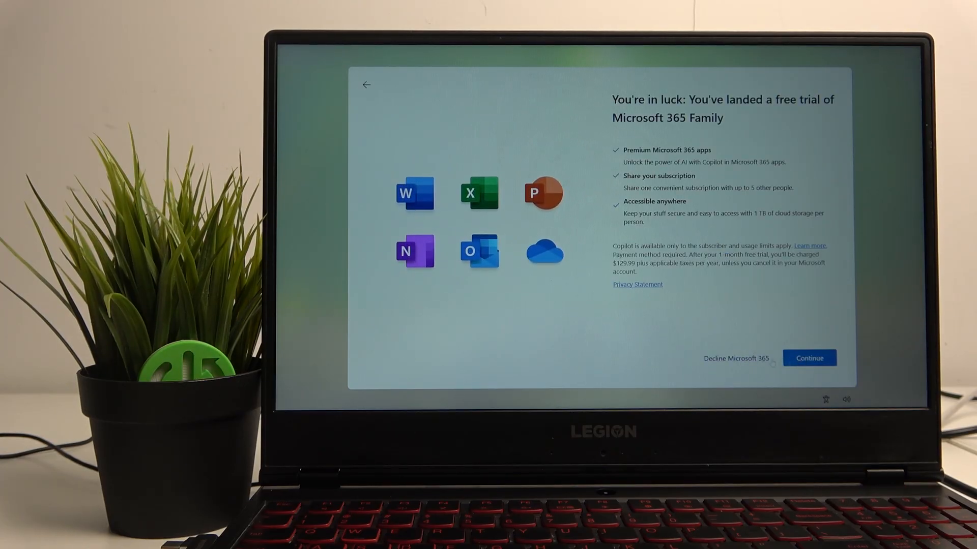
pyautogui.click(736, 358)
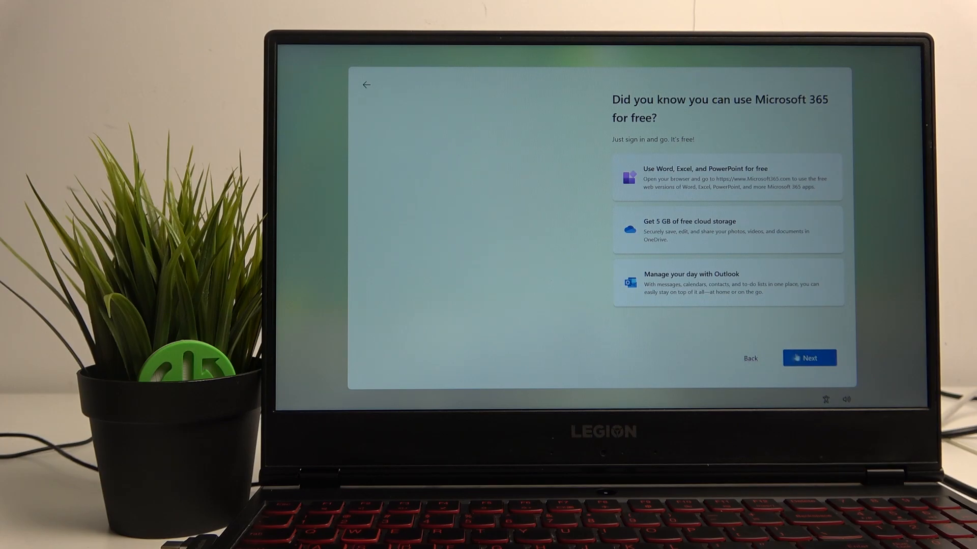
pyautogui.click(809, 357)
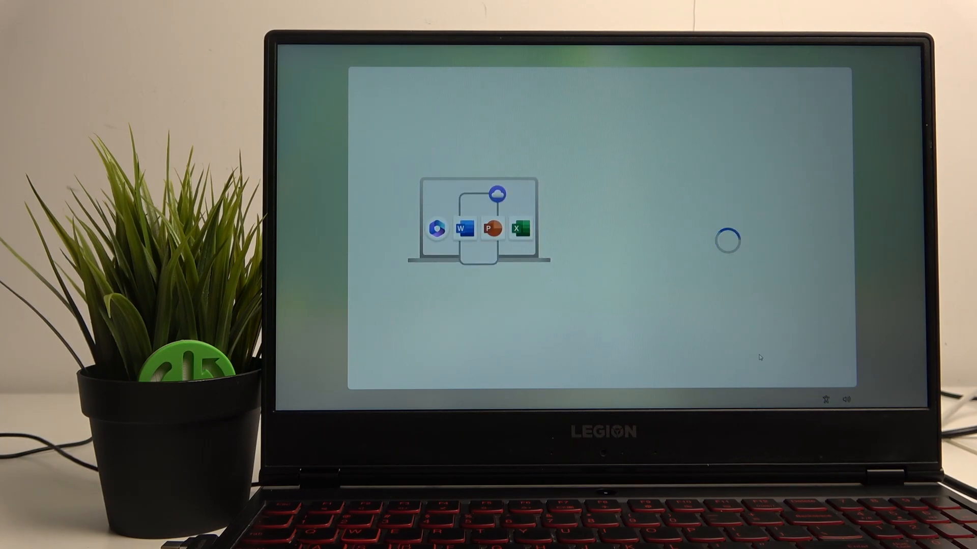